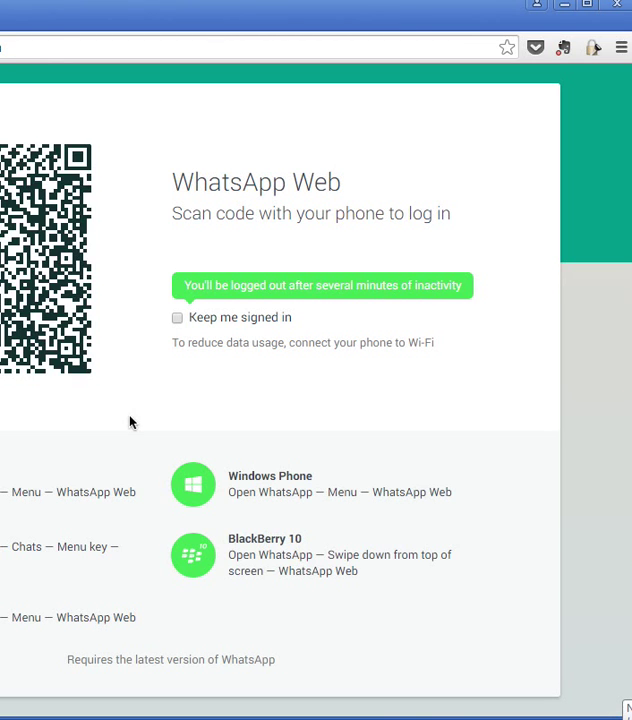
mouse_move(163, 300)
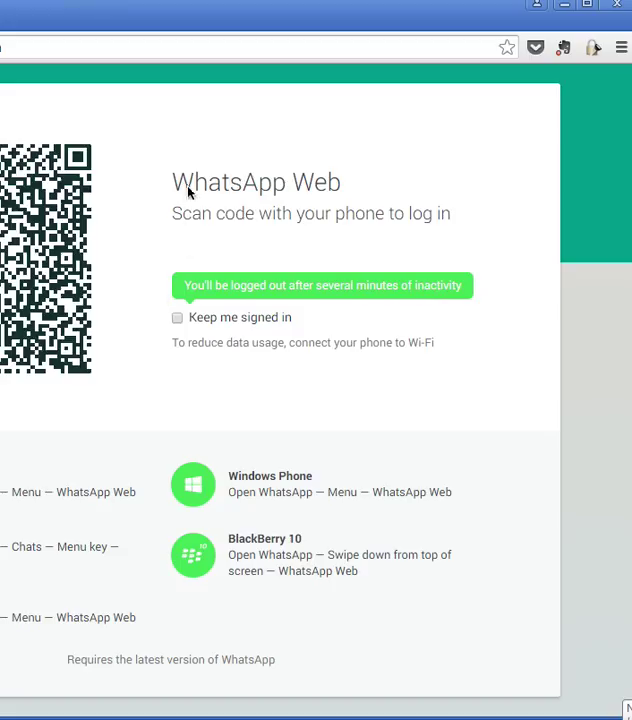
mouse_move(162, 163)
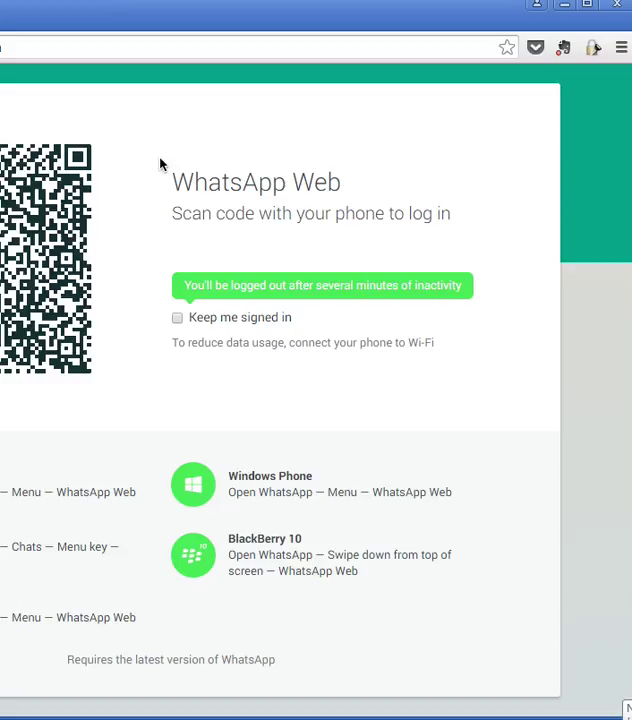
mouse_move(230, 48)
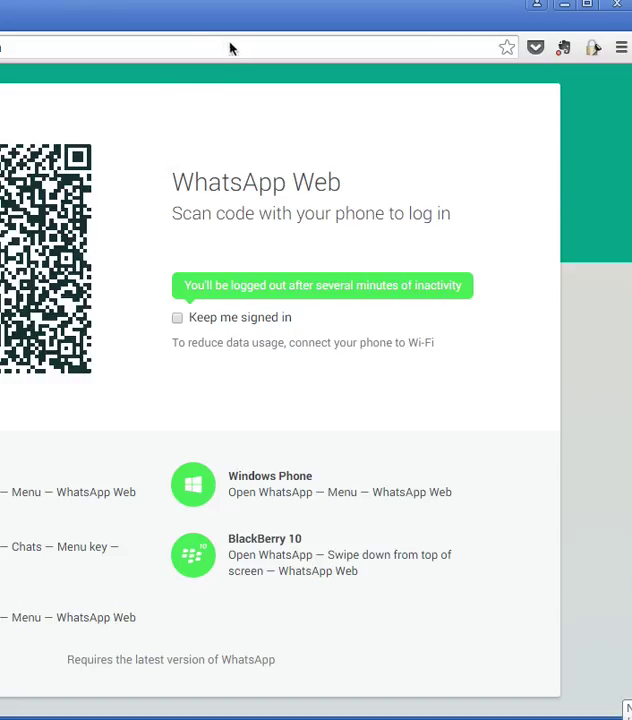
mouse_move(178, 26)
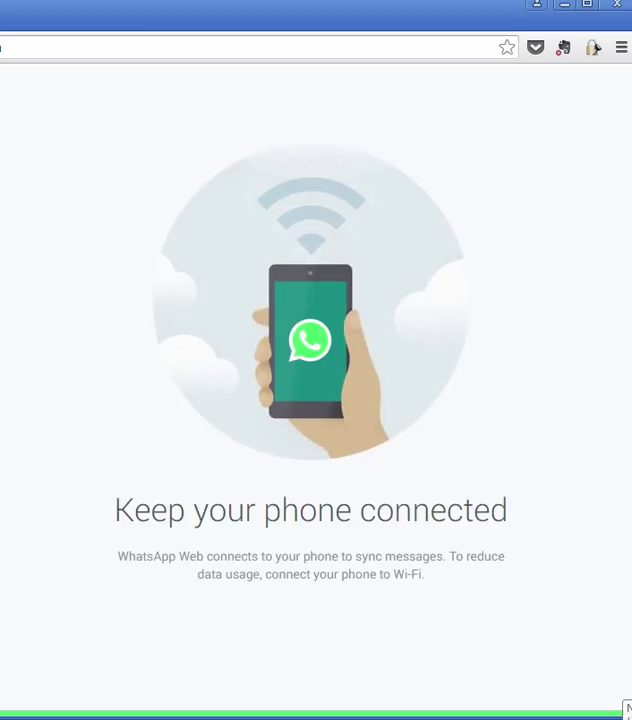
mouse_move(150, 307)
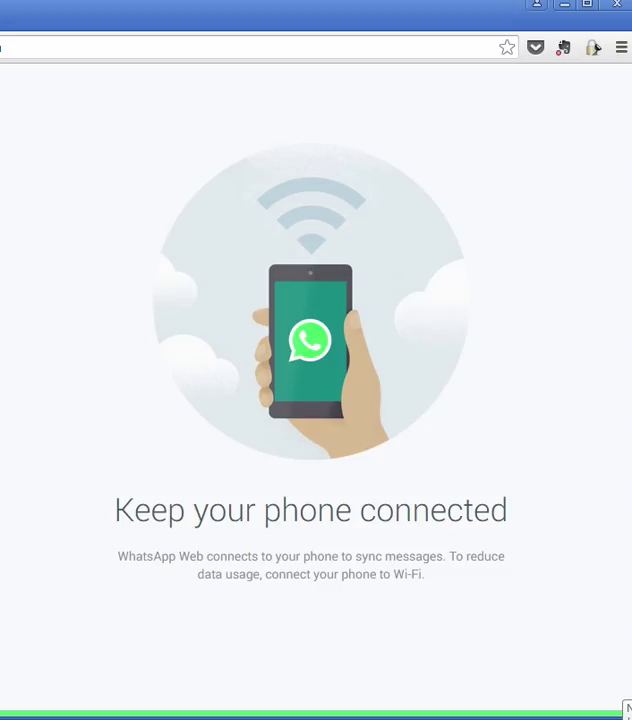
mouse_move(127, 275)
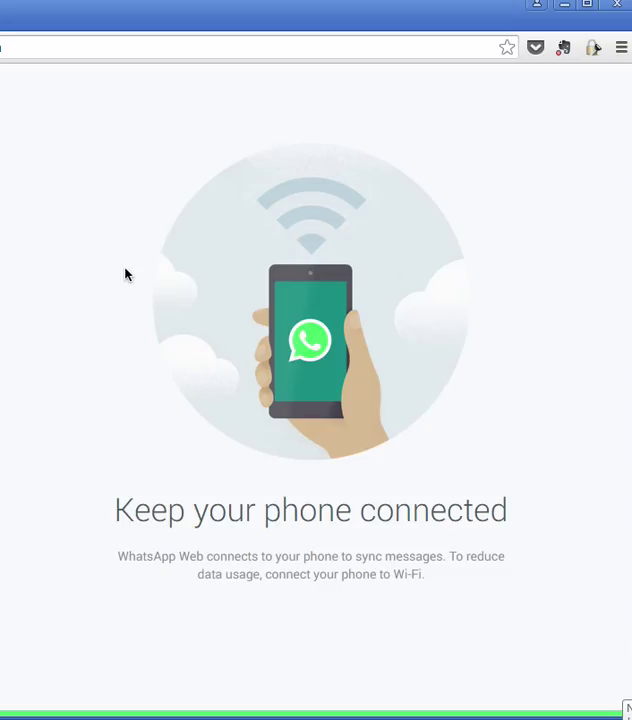
mouse_move(137, 27)
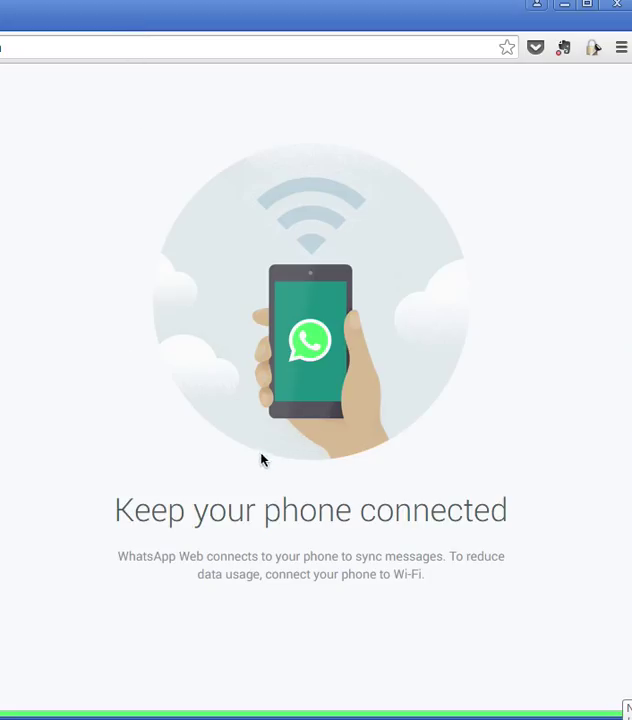
mouse_move(264, 462)
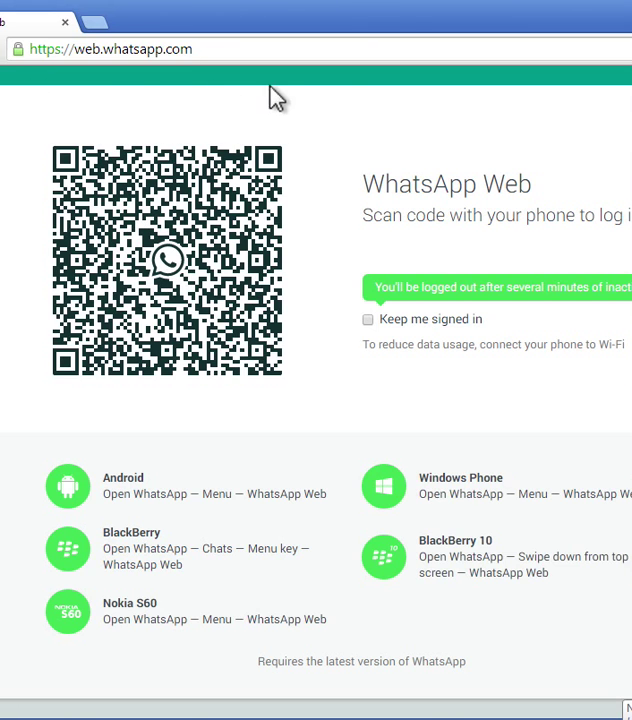
mouse_move(145, 205)
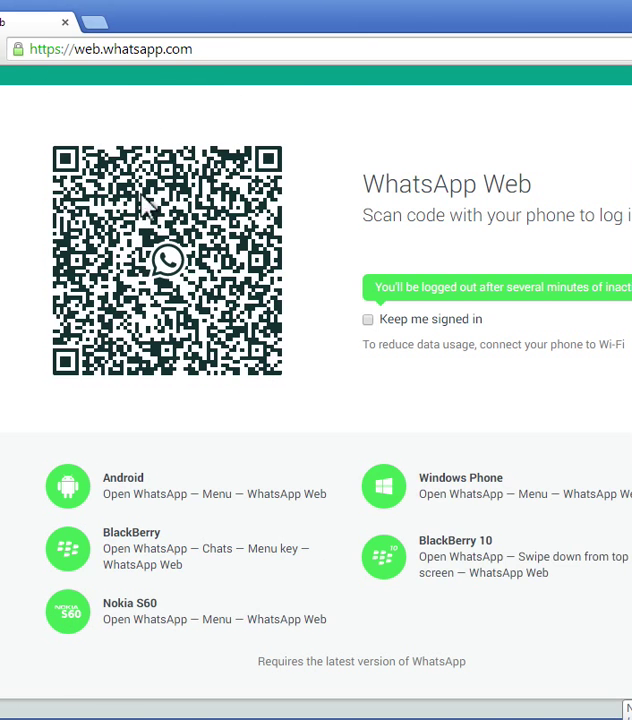
mouse_move(167, 108)
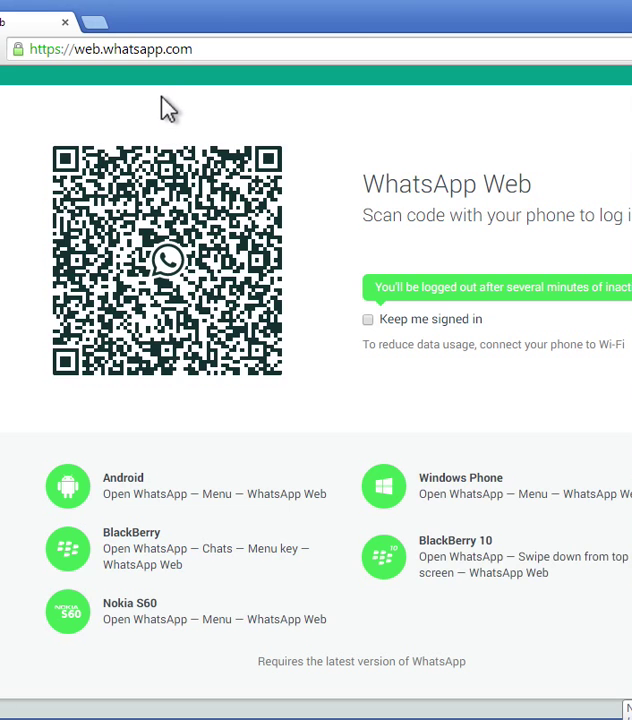
mouse_move(197, 40)
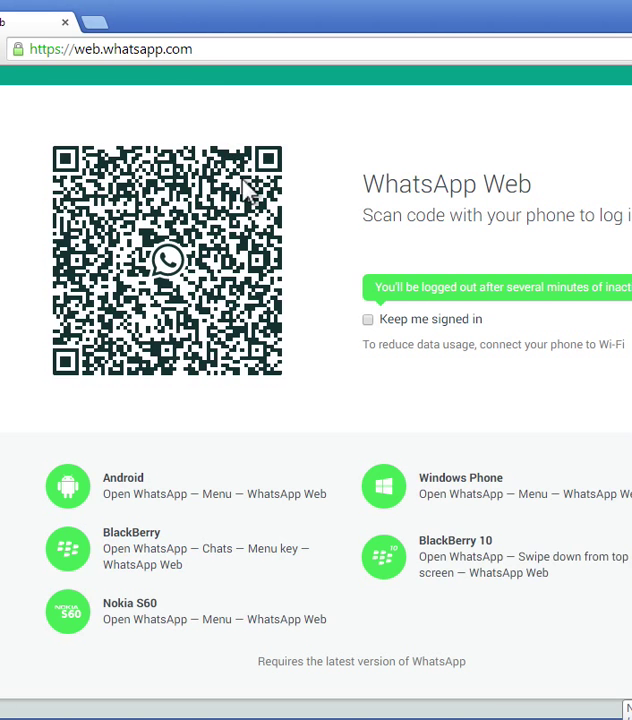
mouse_move(203, 608)
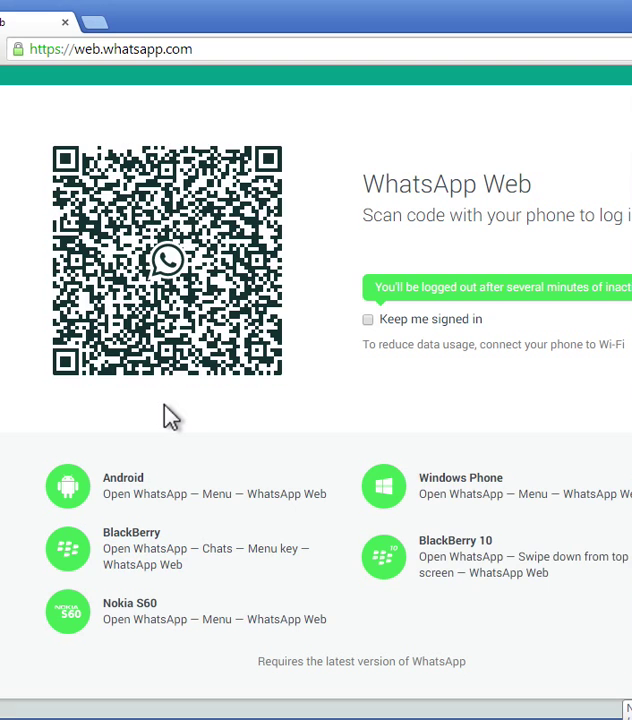
mouse_move(180, 160)
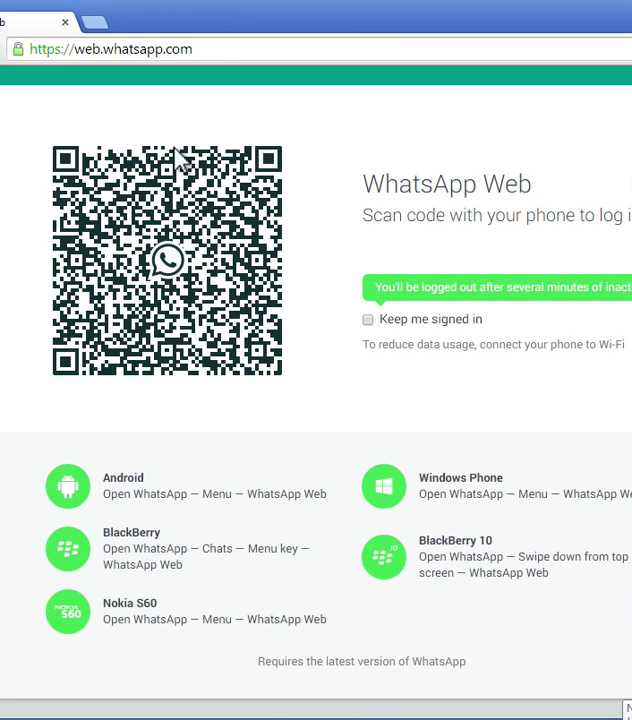